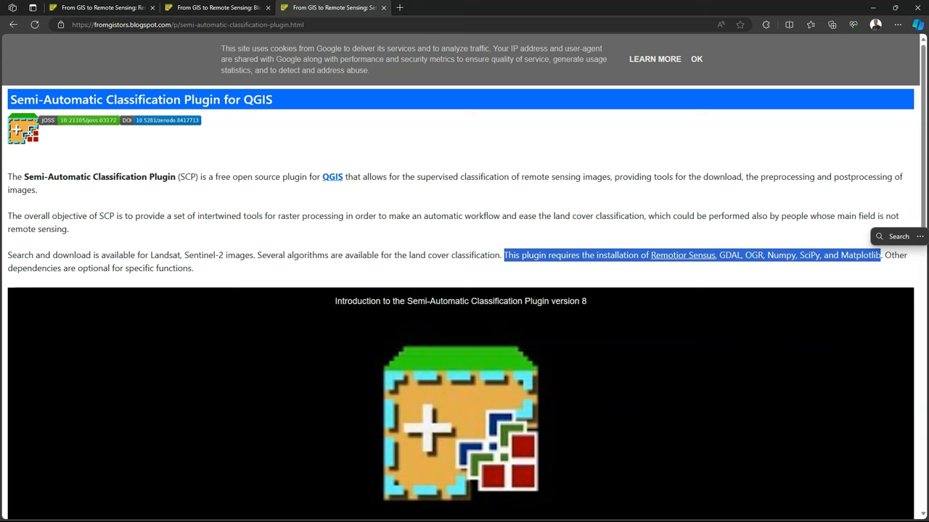
Step: Review the SCP requirements paragraph, then browse the blog's Remotior Sensus tutorial posts
left_click(477, 242)
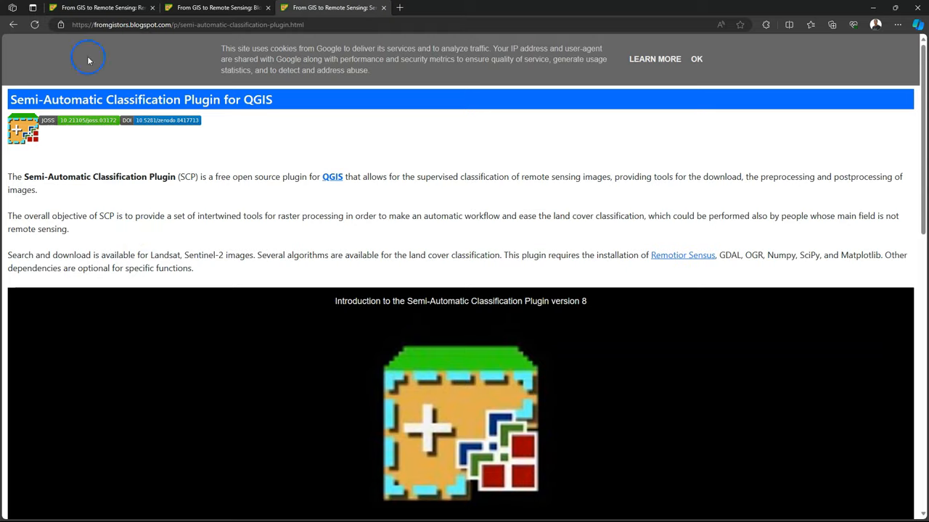
left_click(102, 7)
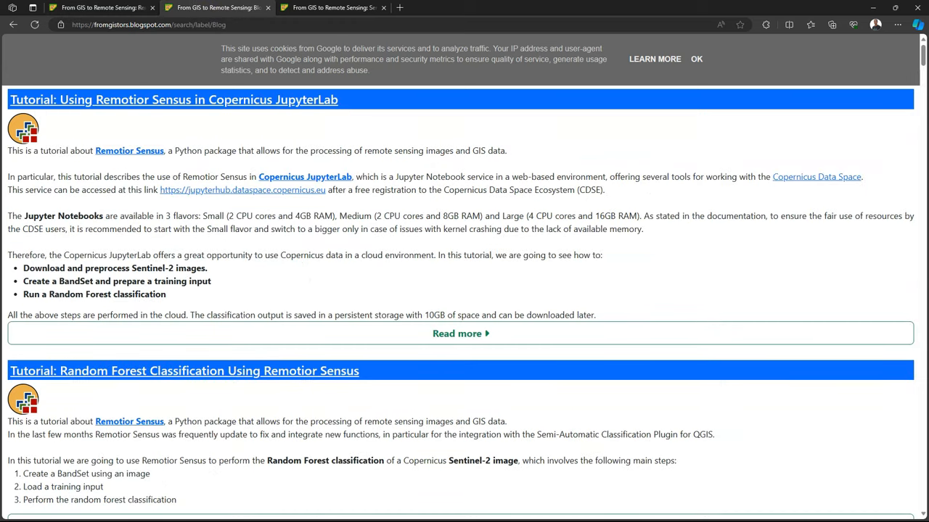
left_click(336, 511)
type("qgis")
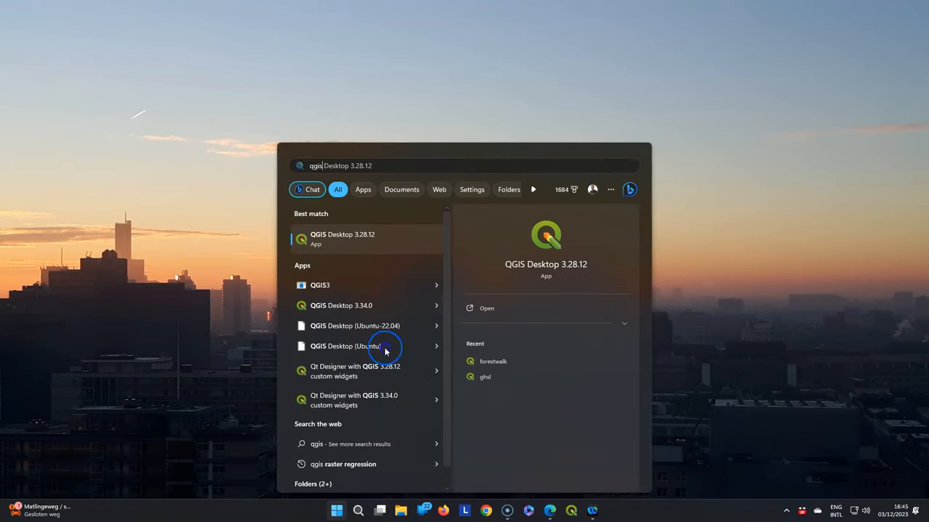
Step: Open the QGIS entry's file location from the Start search results
right_click(345, 346)
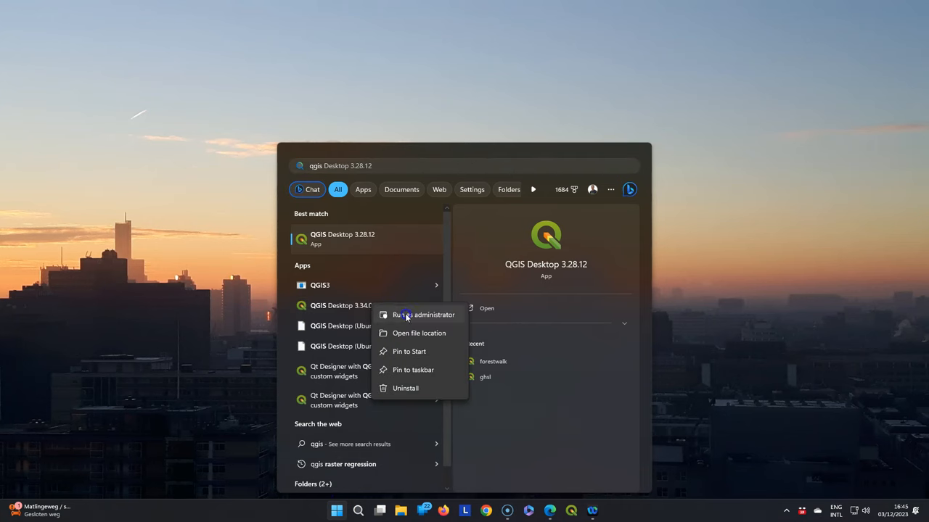
left_click(418, 333)
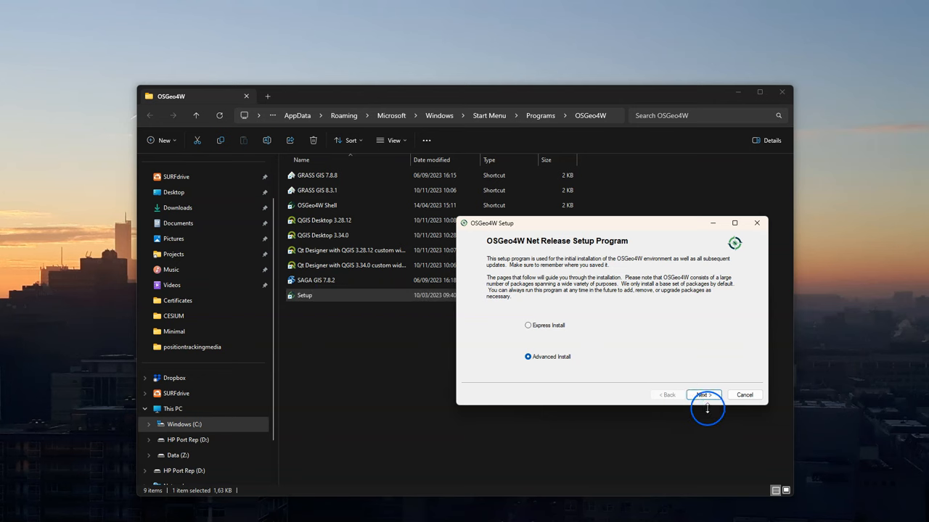
Step: Accept internet install, the C:\OSGeo4W root and the default package directory to load the packages
left_click(702, 395)
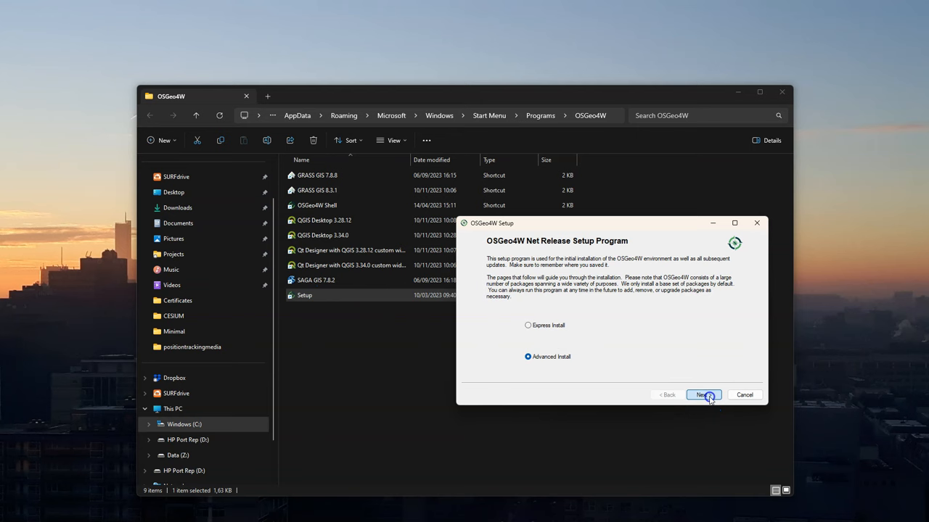
left_click(701, 394)
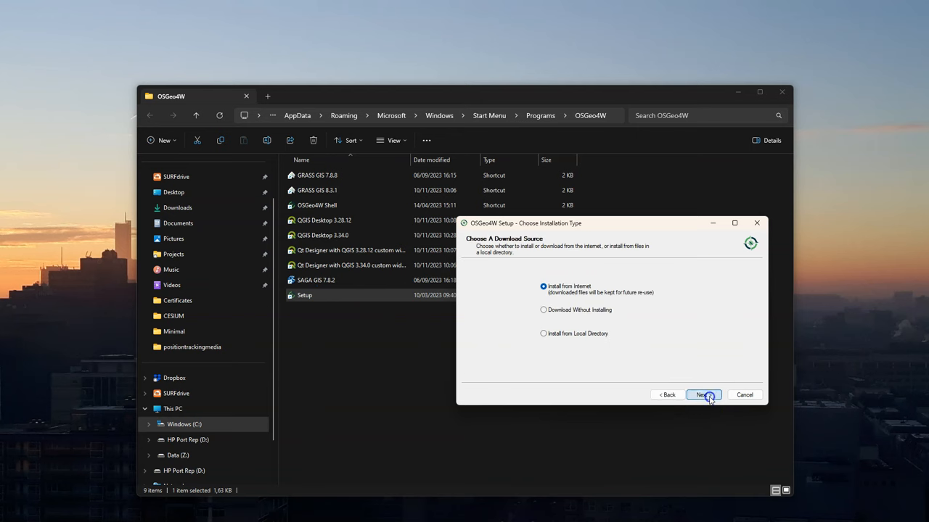
left_click(702, 394)
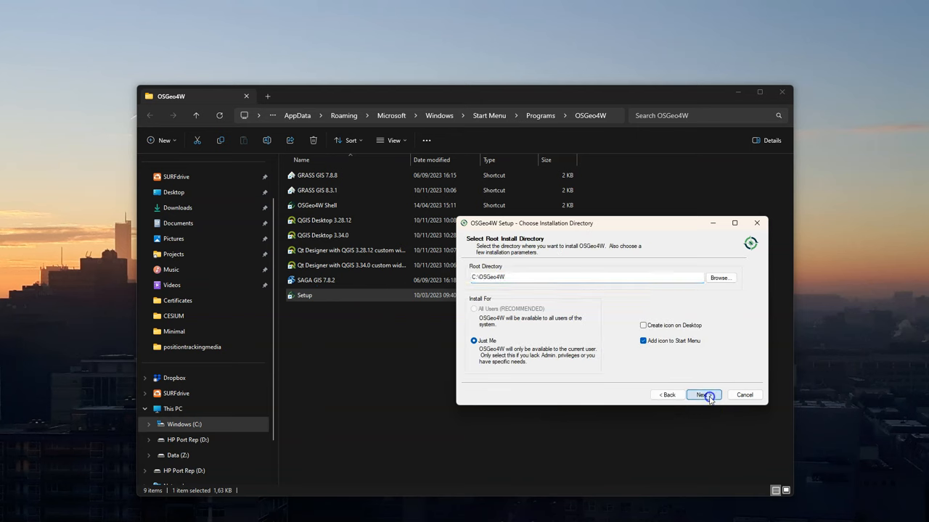
left_click(701, 395)
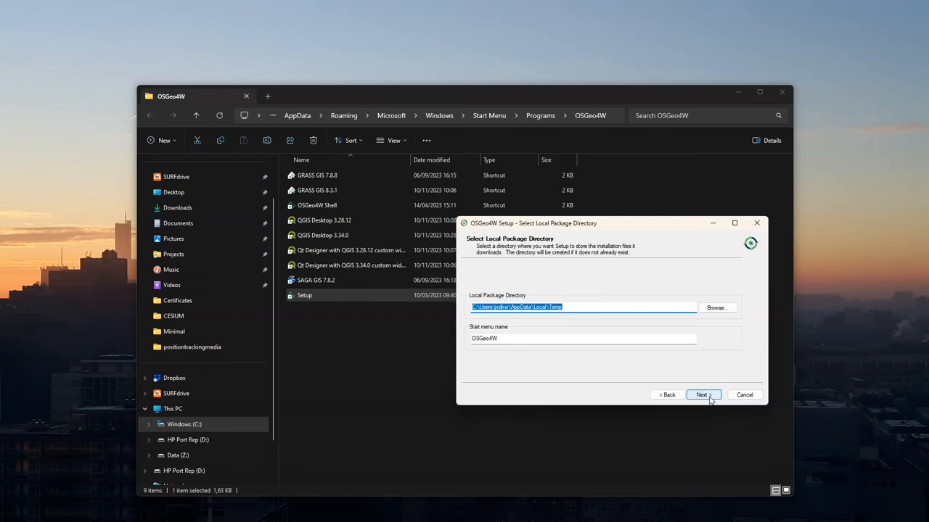
left_click(702, 395)
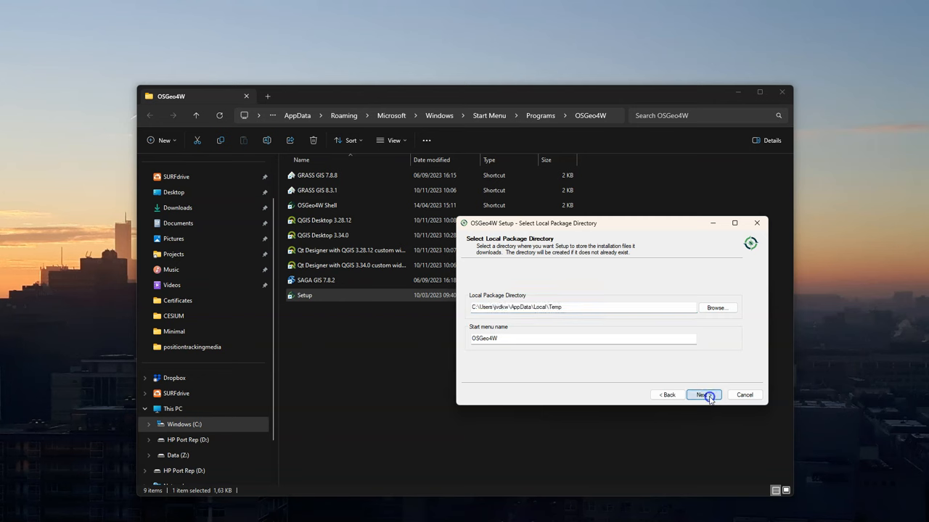
left_click(702, 395)
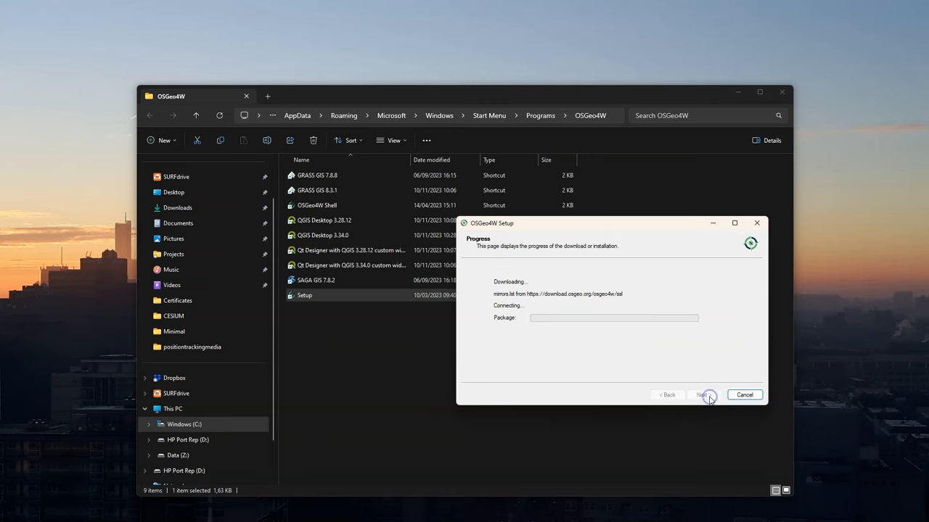
left_click(702, 395)
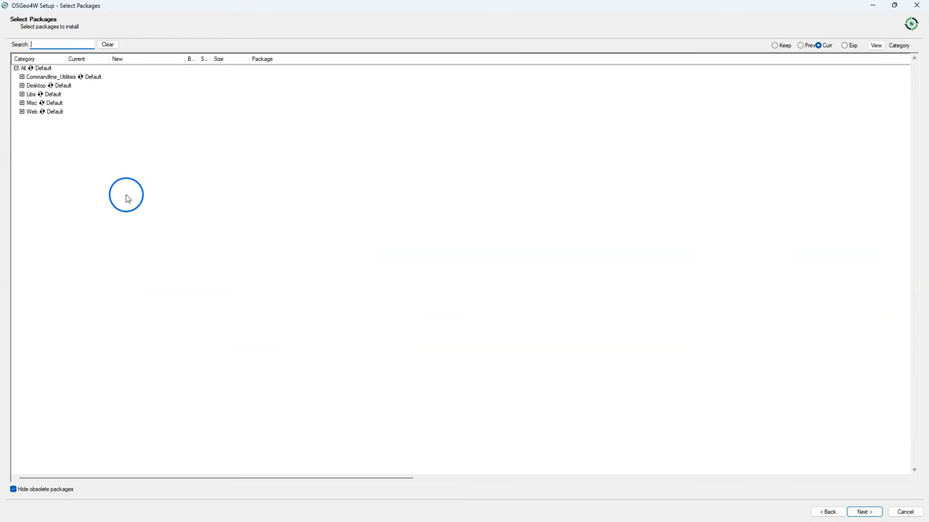
Step: Search packages for 'remot' and mark python3-remotior-sensus for installation
left_click(22, 86)
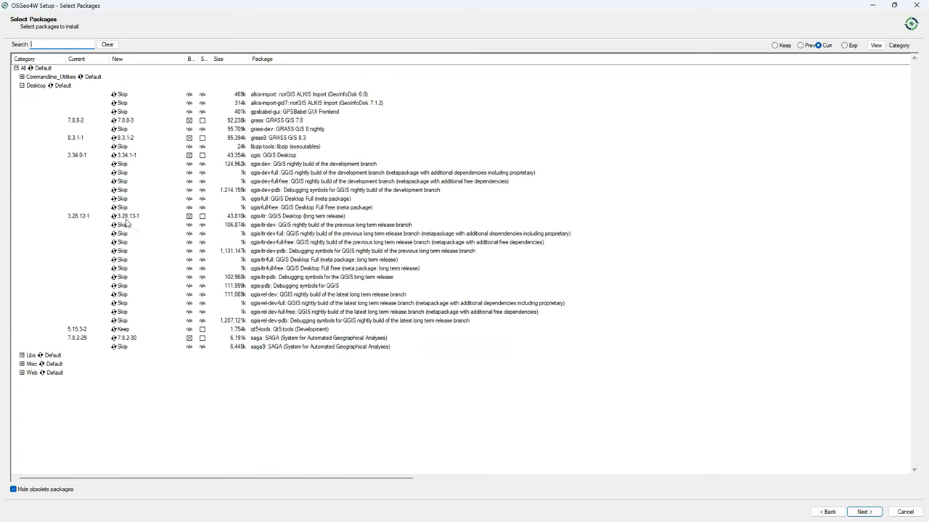
left_click(50, 44)
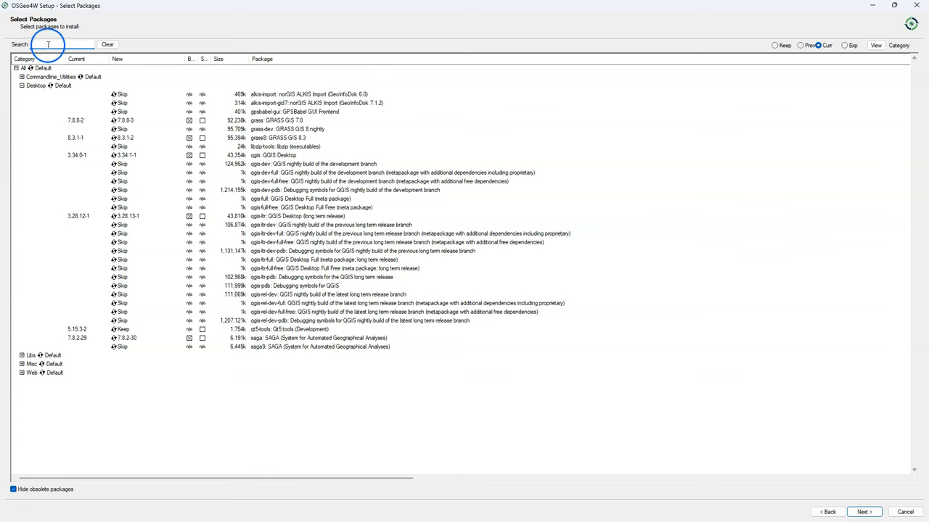
left_click(51, 44)
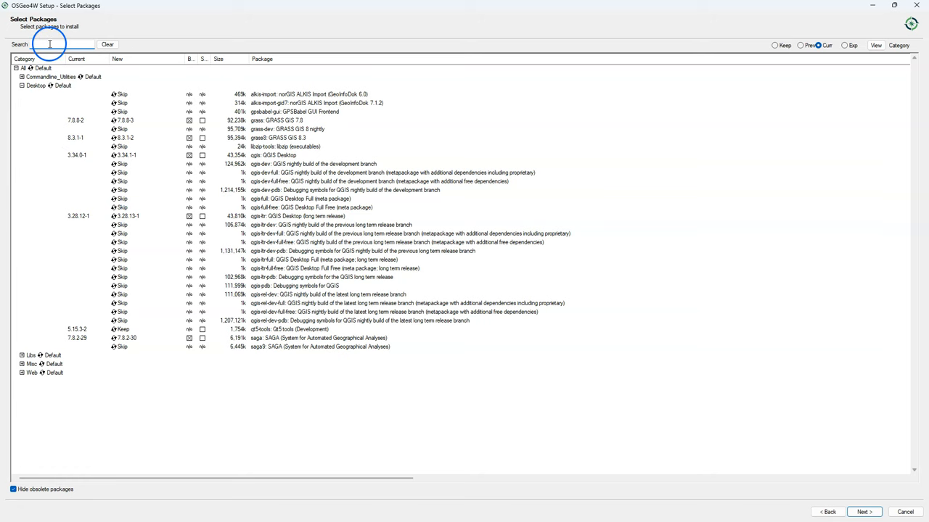
type("remot")
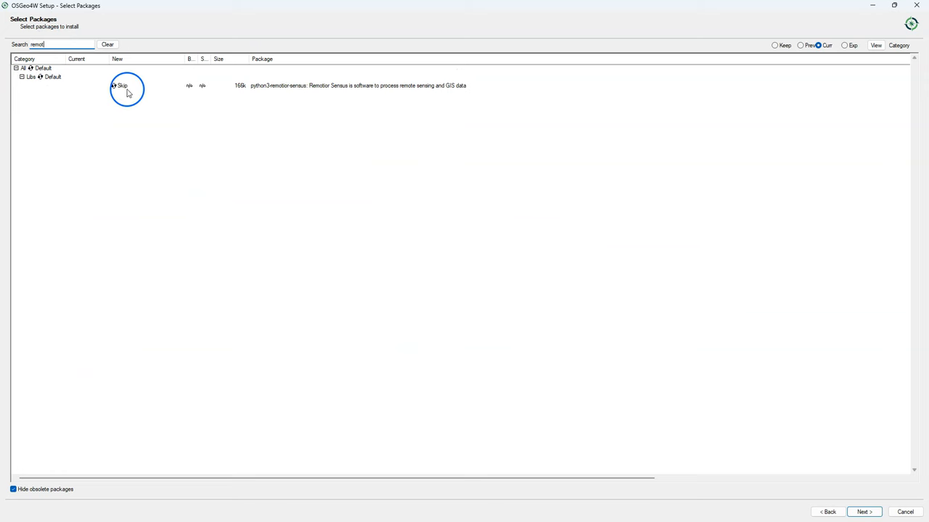
left_click(121, 86)
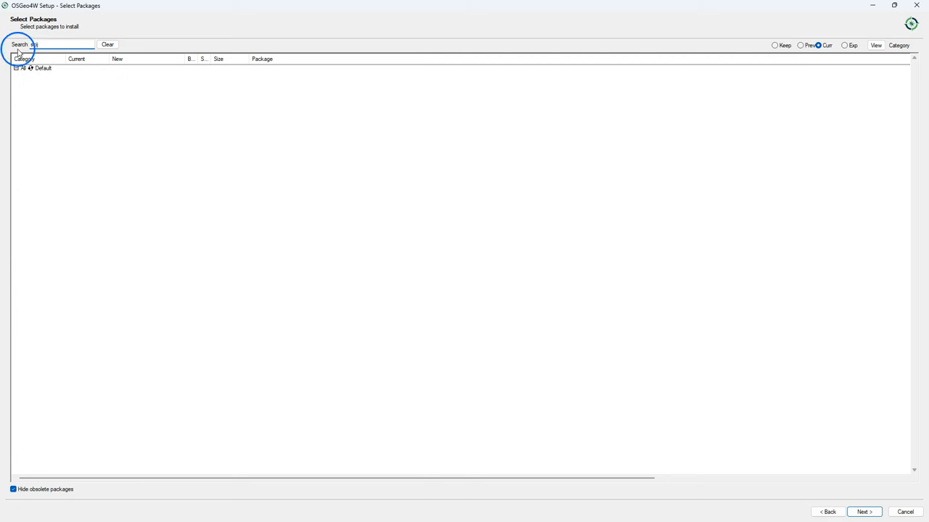
Step: Search 'sci' and 'torch', mark python3-torch 2.0.1-1, and reach the unmet dependencies list
type("sci")
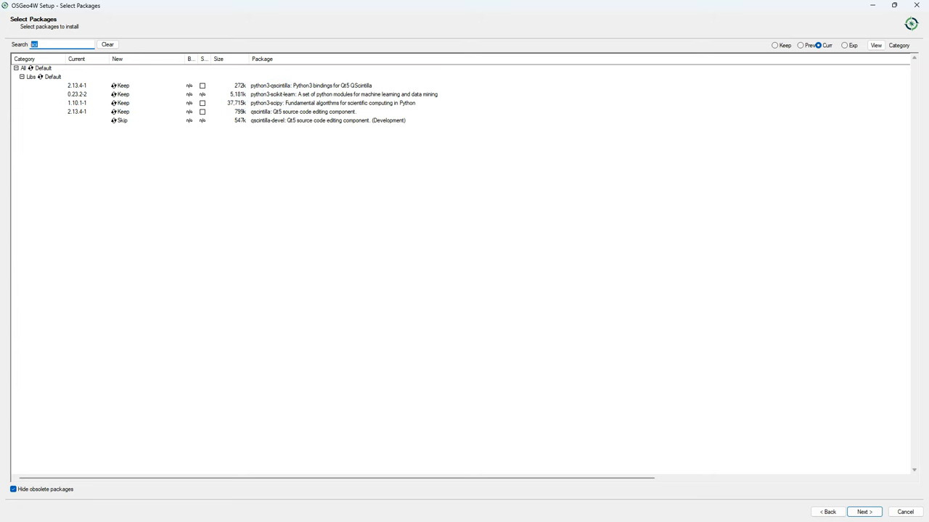
type("torch")
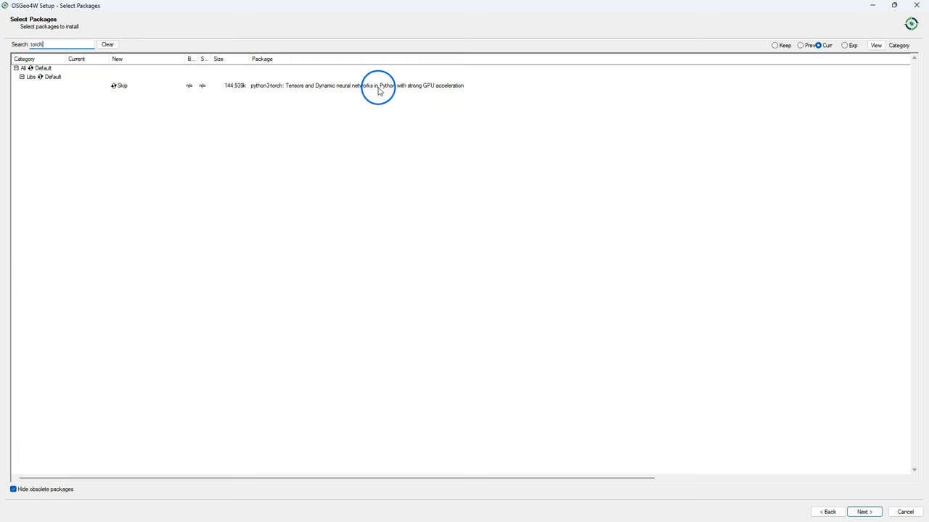
left_click(121, 86)
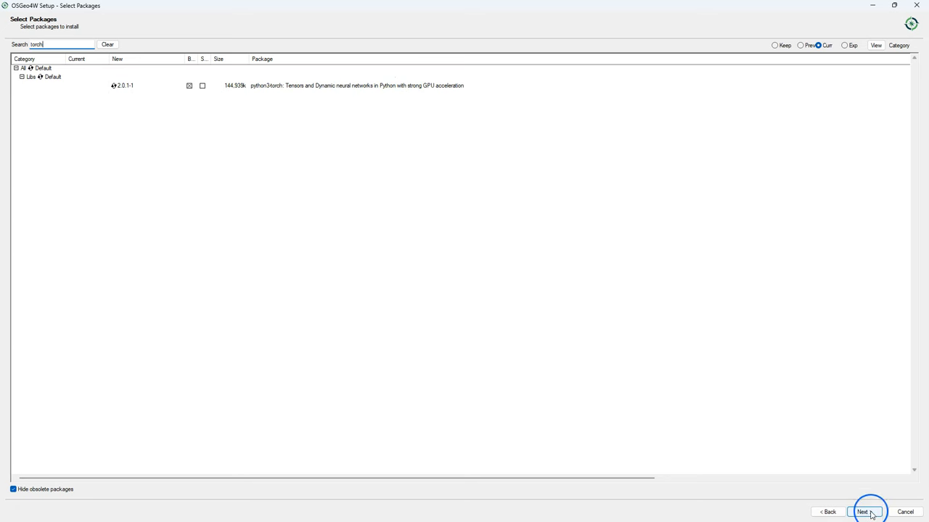
left_click(864, 512)
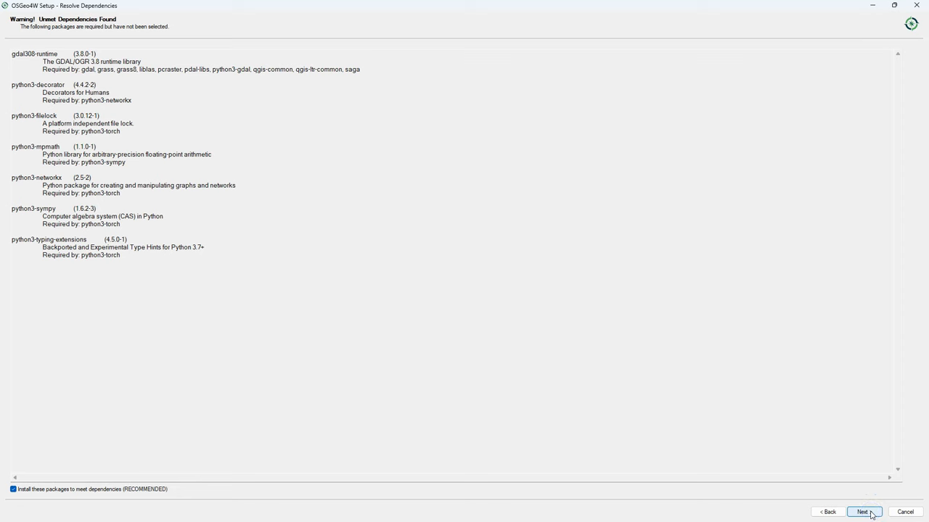
Step: Install the selected packages with their required dependencies and finish the installer
left_click(863, 512)
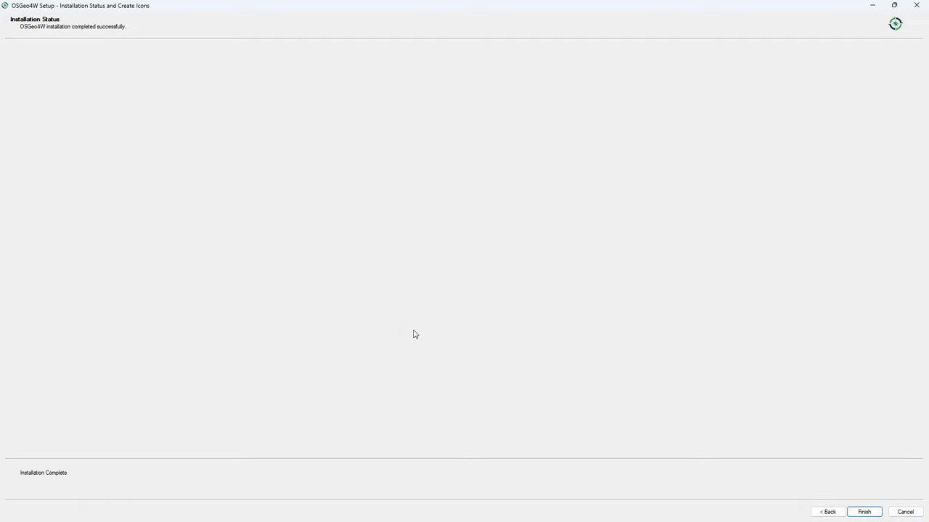
left_click(863, 511)
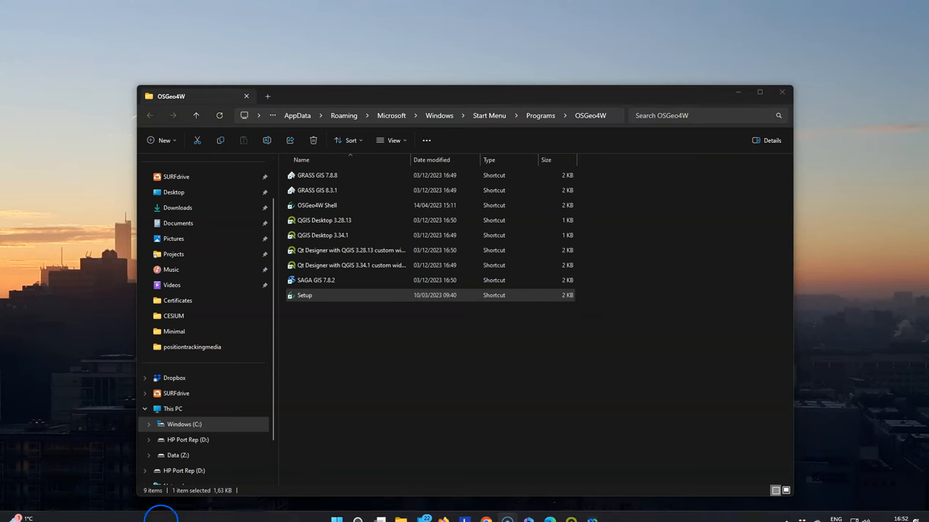
Step: Launch QGIS and create a new user profile named remotesensing
left_click(336, 520)
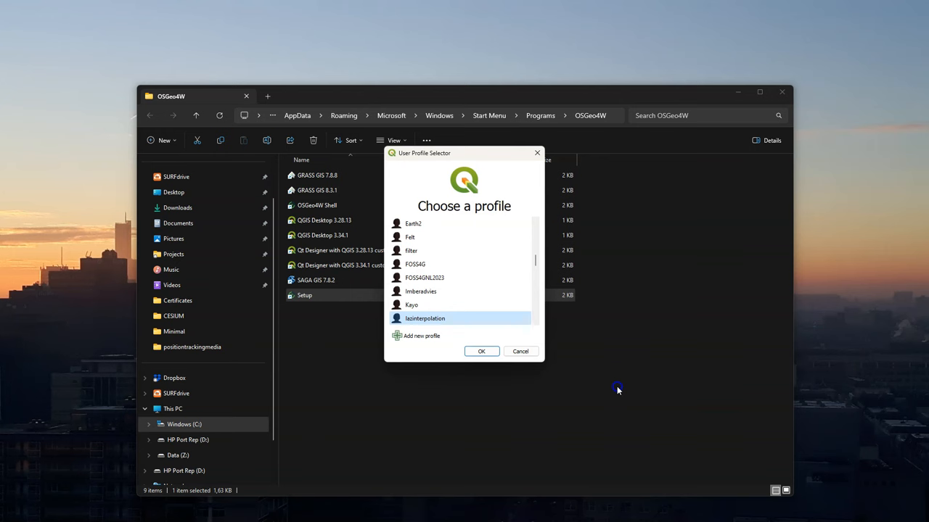
left_click(420, 335)
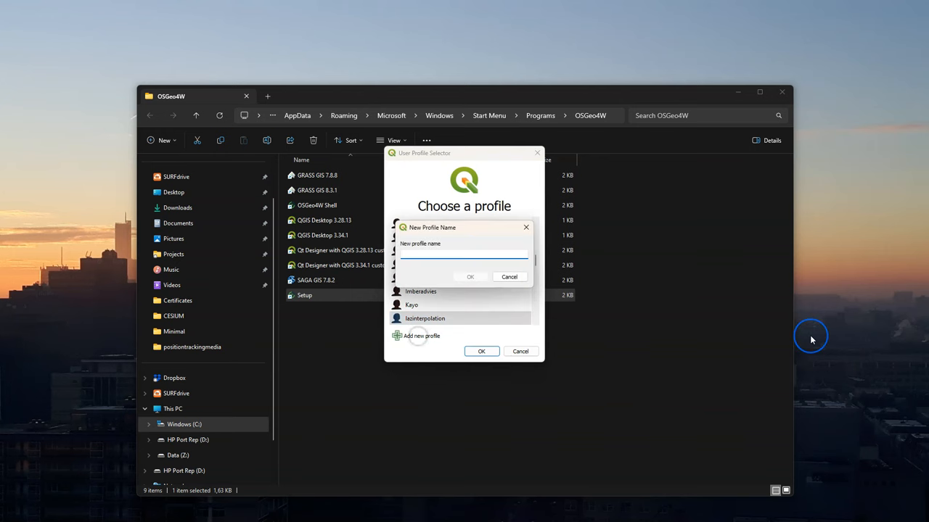
type("remotesensing")
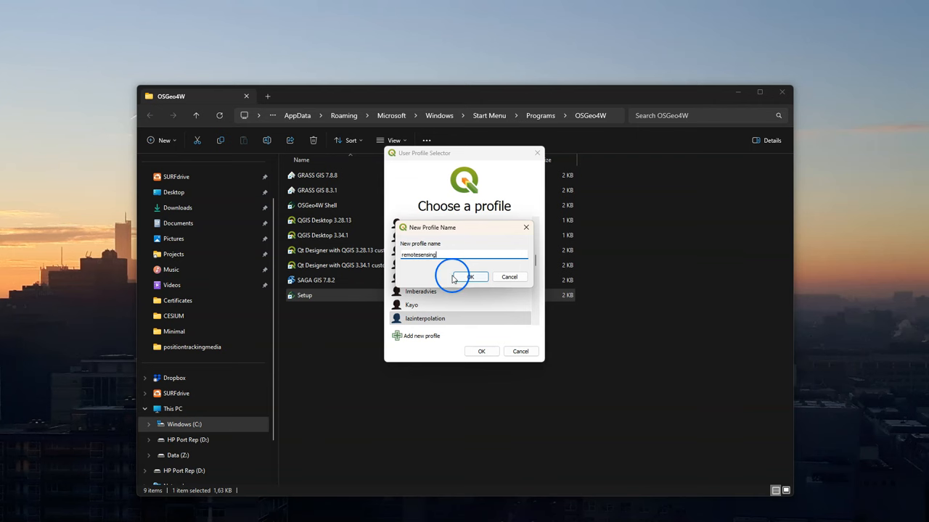
left_click(470, 276)
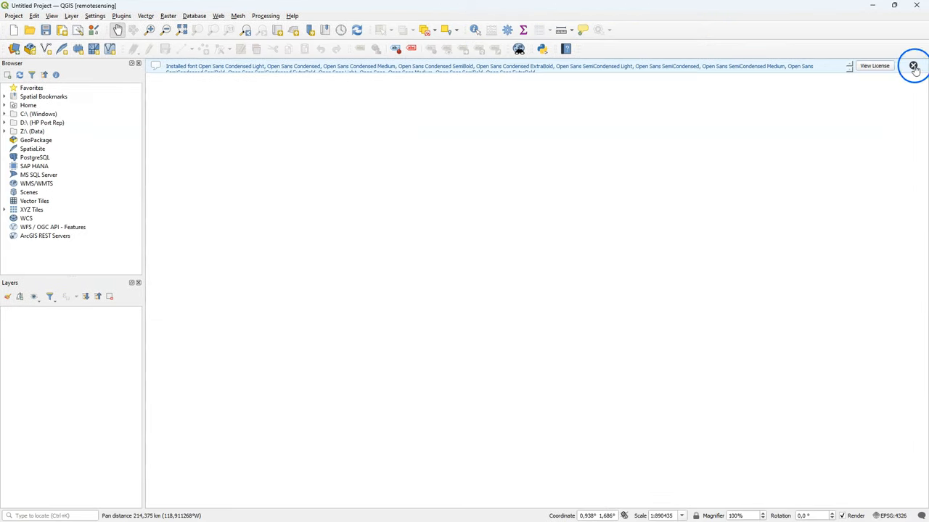
Step: Dismiss the fonts notice and start installing the Semi-Automatic Classification Plugin
left_click(914, 66)
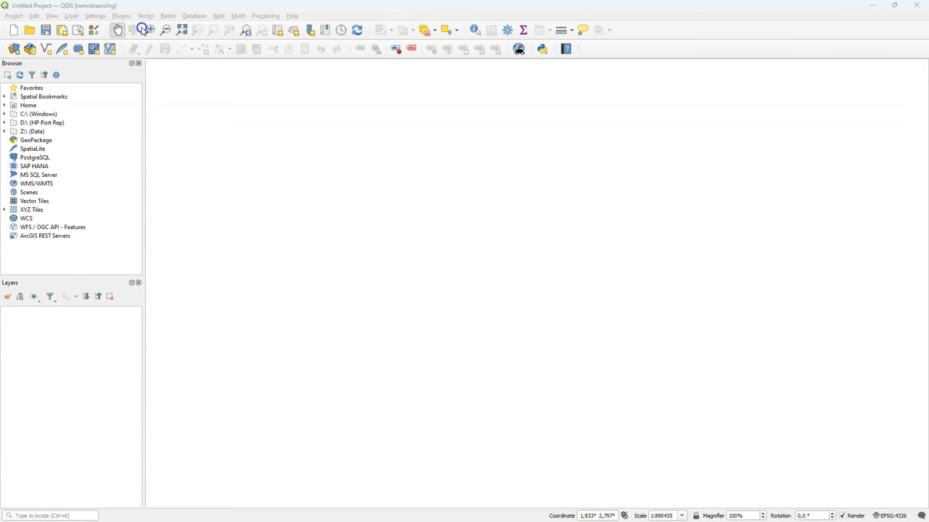
left_click(121, 15)
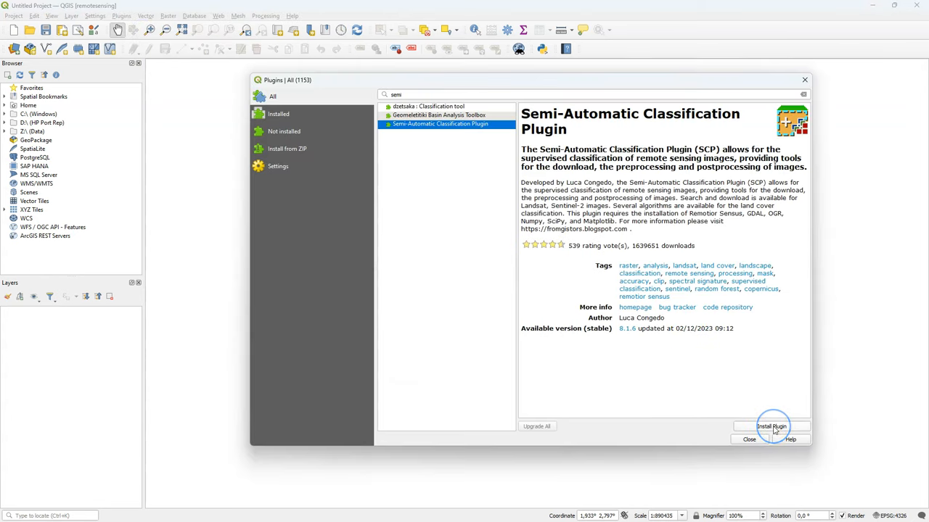
left_click(771, 426)
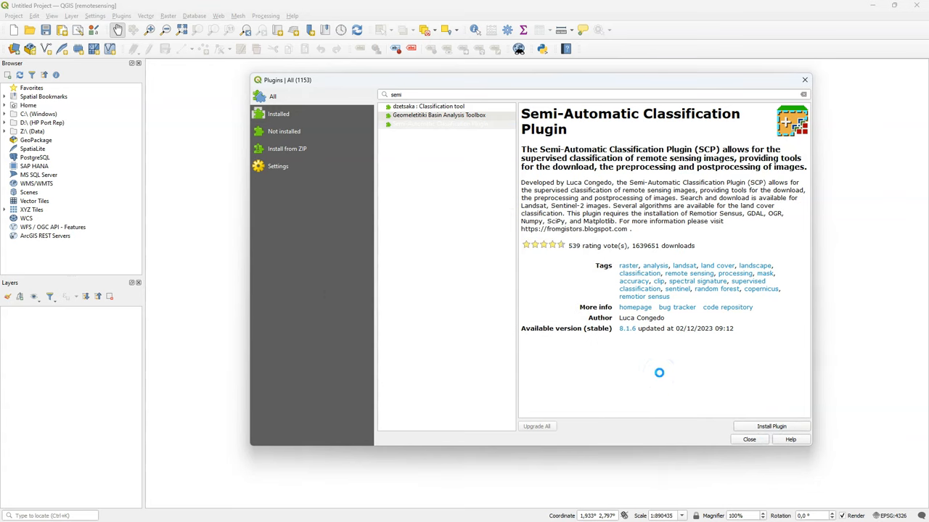
Step: Finish installing the Semi-Automatic Classification Plugin and close the plugin manager
left_click(771, 427)
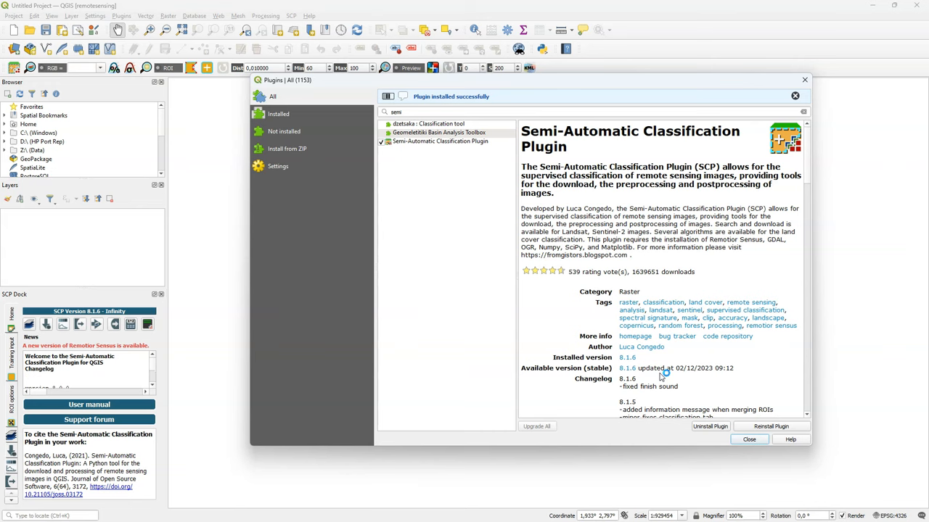
mouse_move(664, 372)
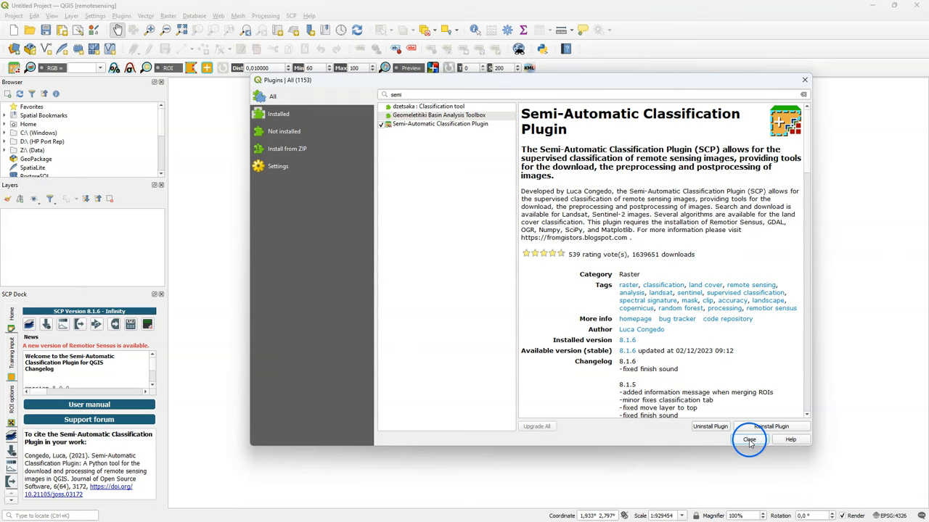
left_click(749, 439)
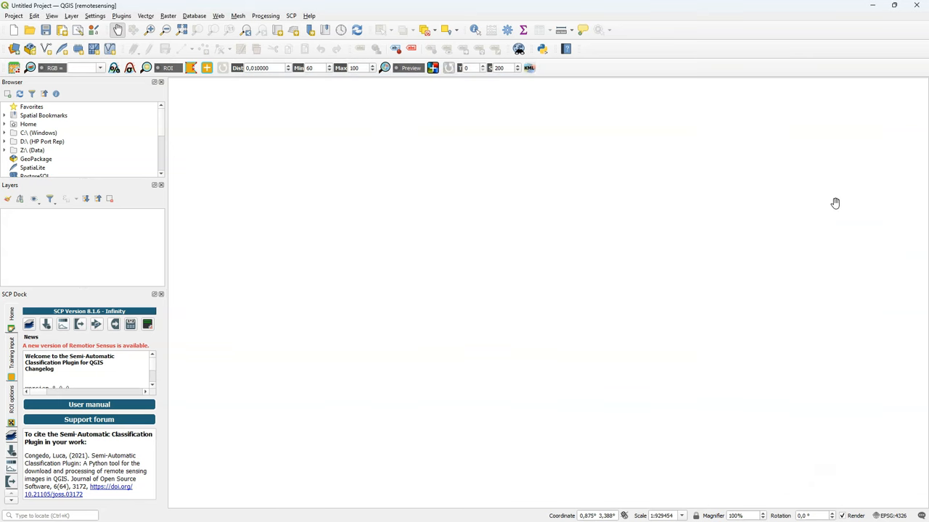
left_click(291, 15)
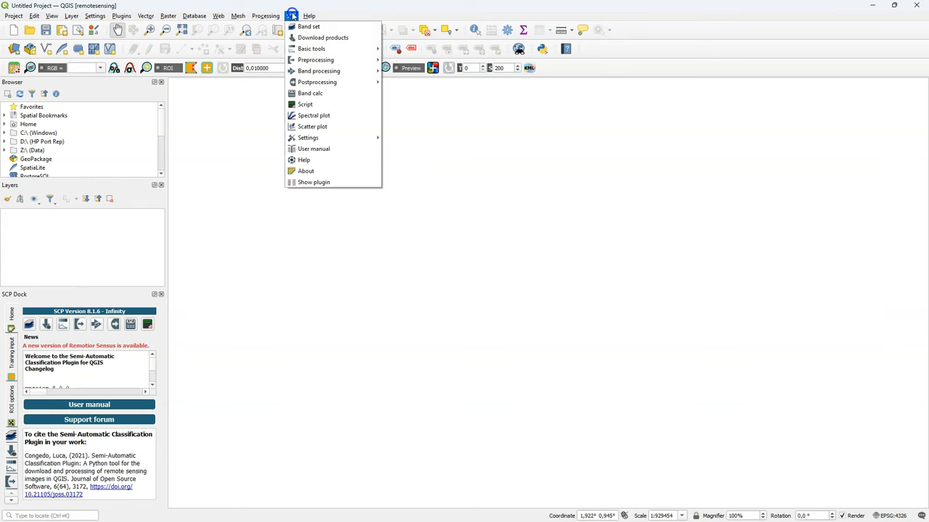
mouse_move(329, 127)
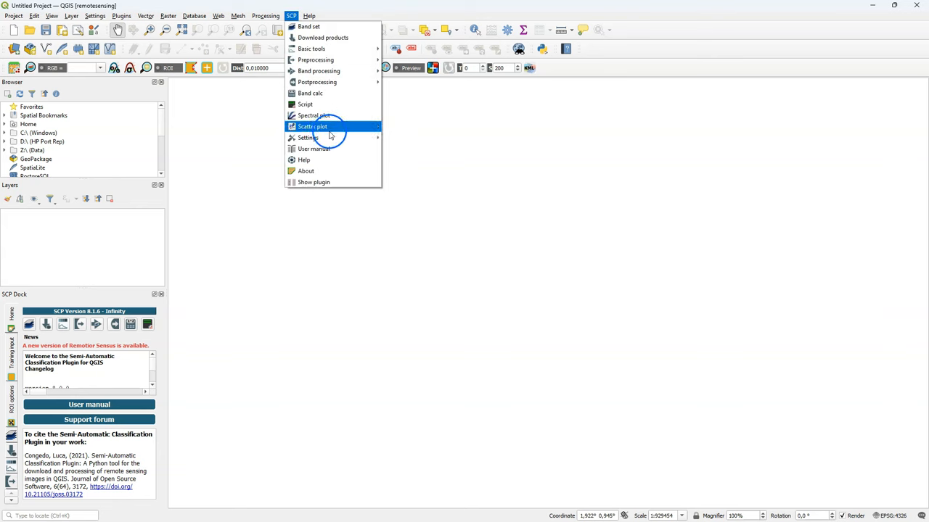
mouse_move(307, 137)
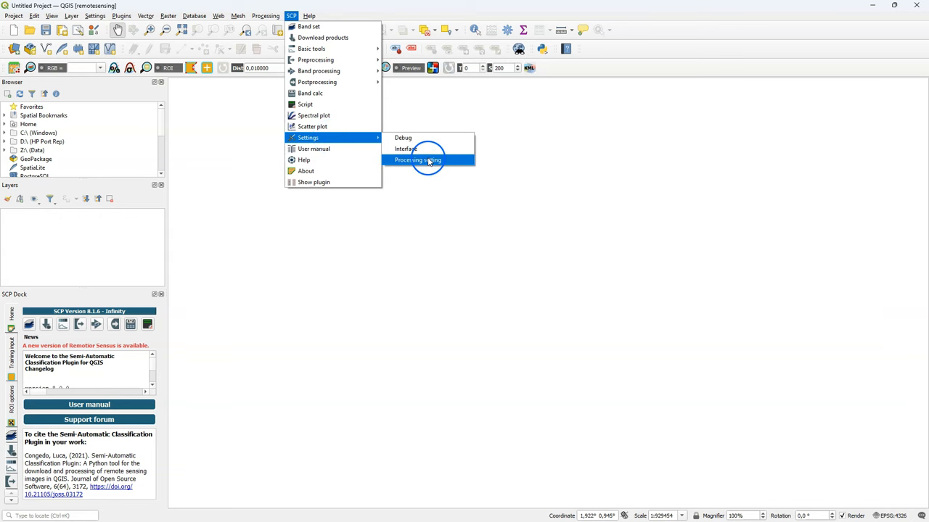
left_click(417, 159)
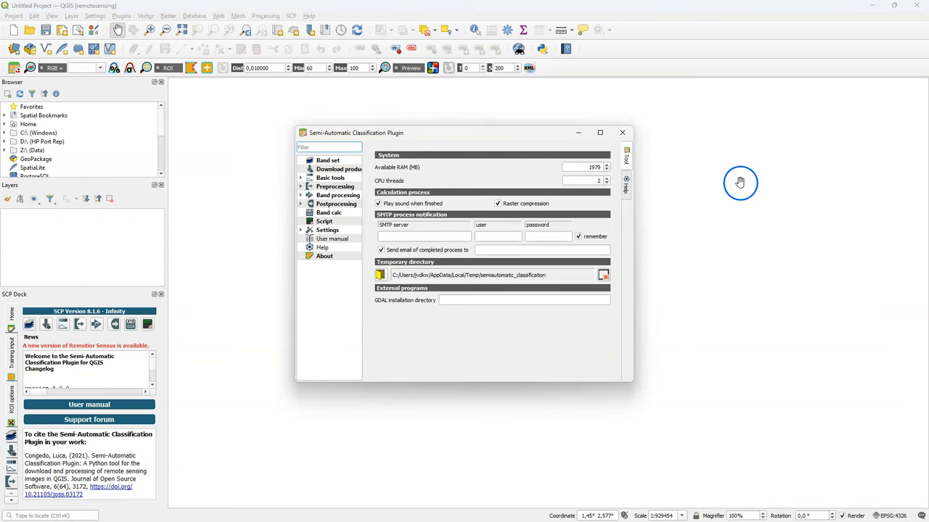
mouse_move(750, 250)
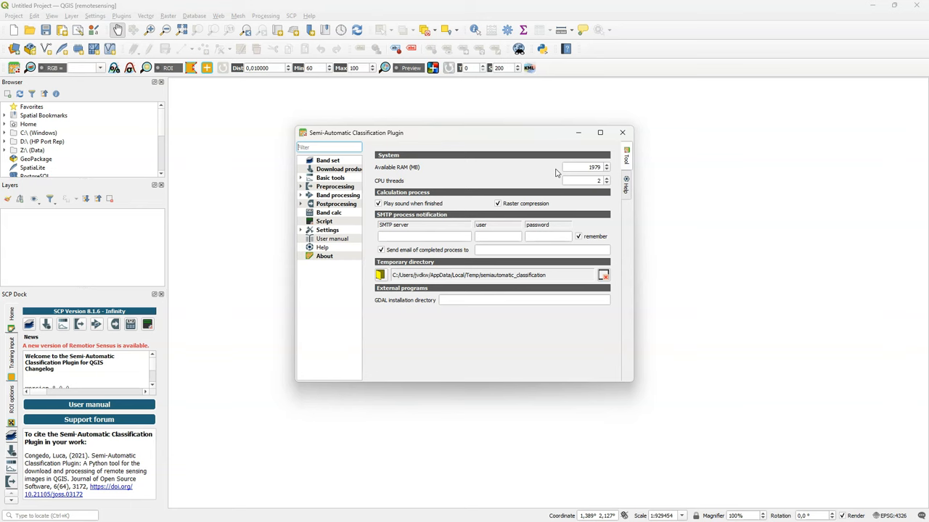
left_click(621, 132)
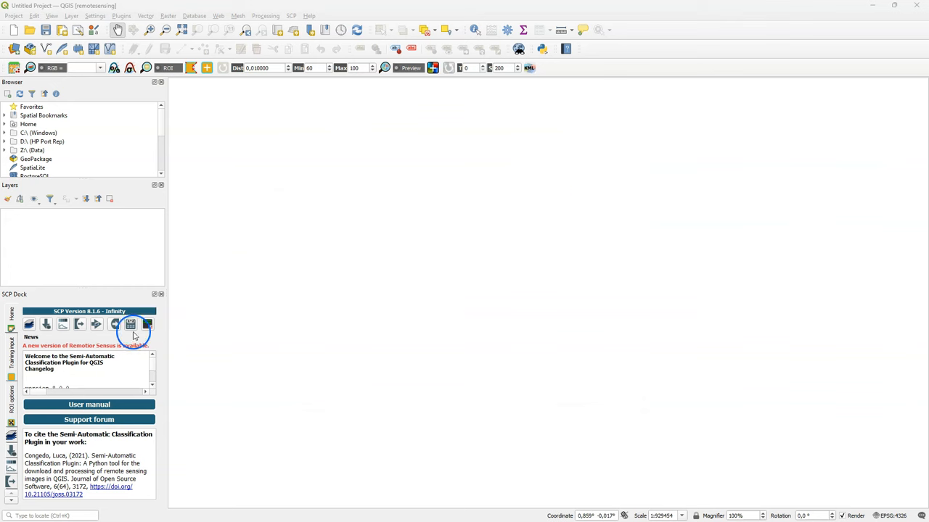
mouse_move(818, 21)
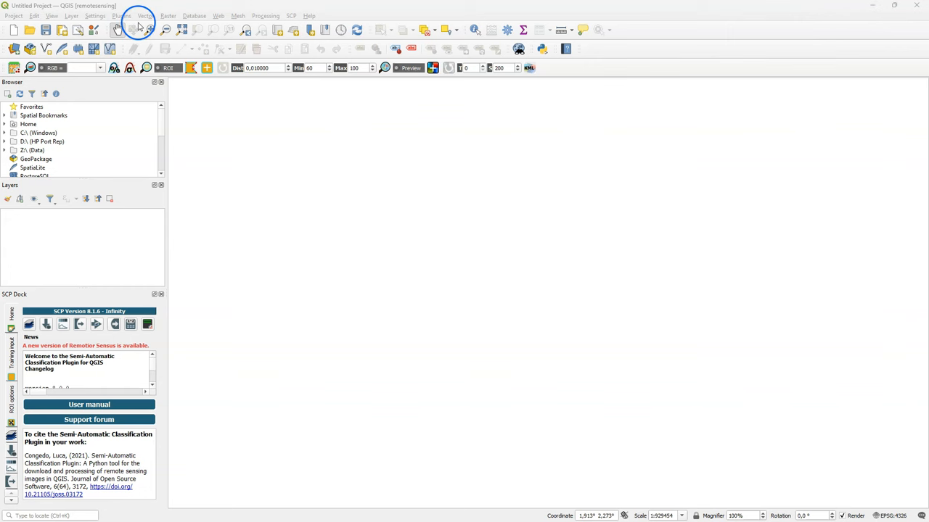
mouse_move(91, 20)
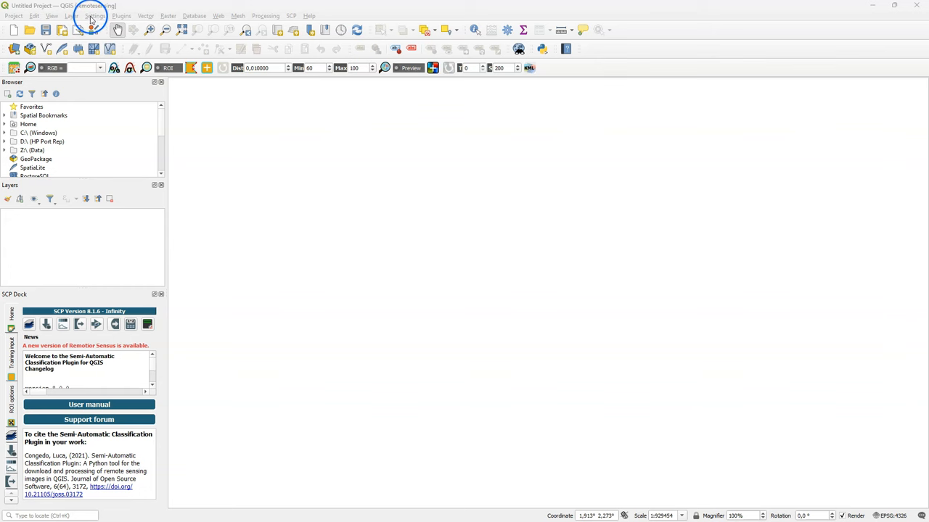
Step: Set American English translation with English Europe (en_150) locale, then launch the OSGeo4W Shell
left_click(95, 15)
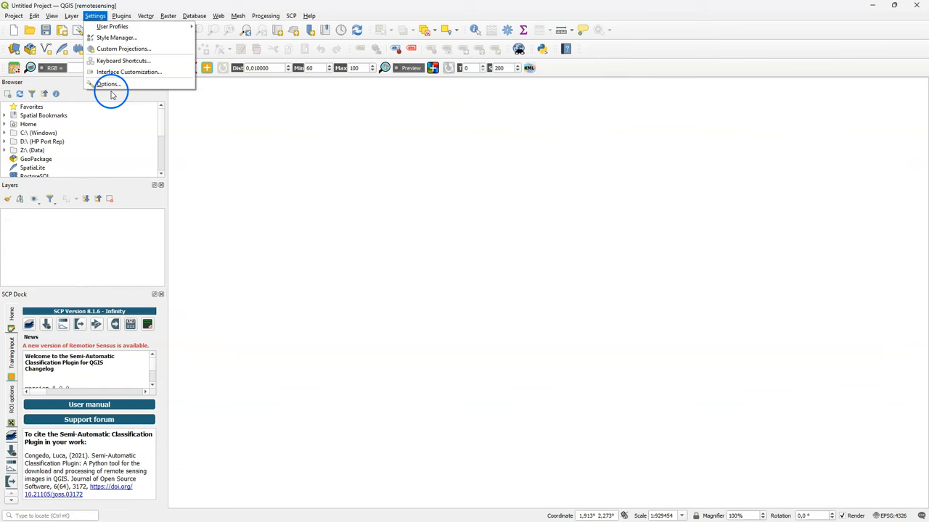
left_click(108, 83)
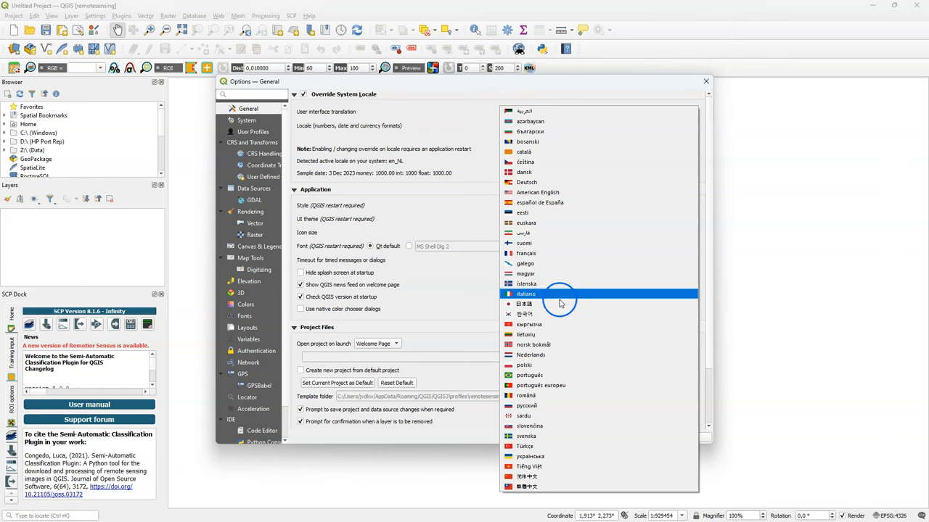
mouse_move(566, 284)
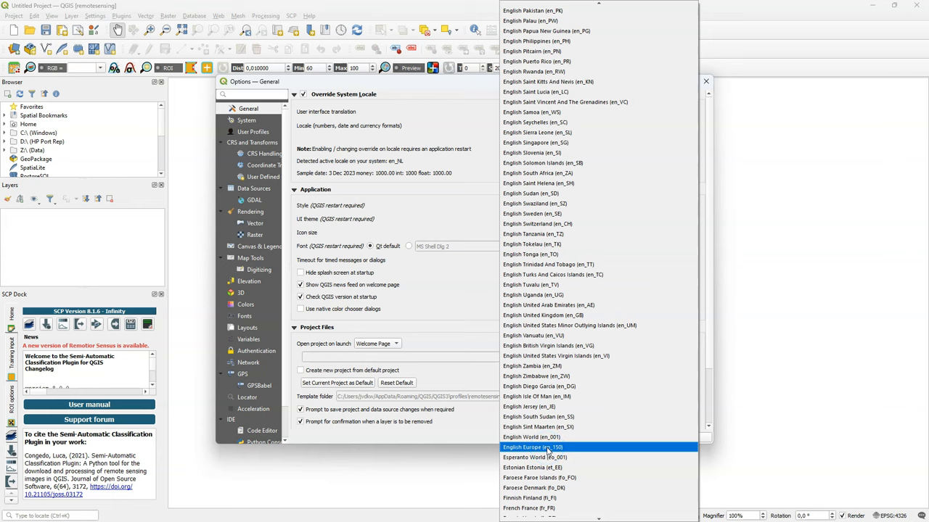
left_click(532, 447)
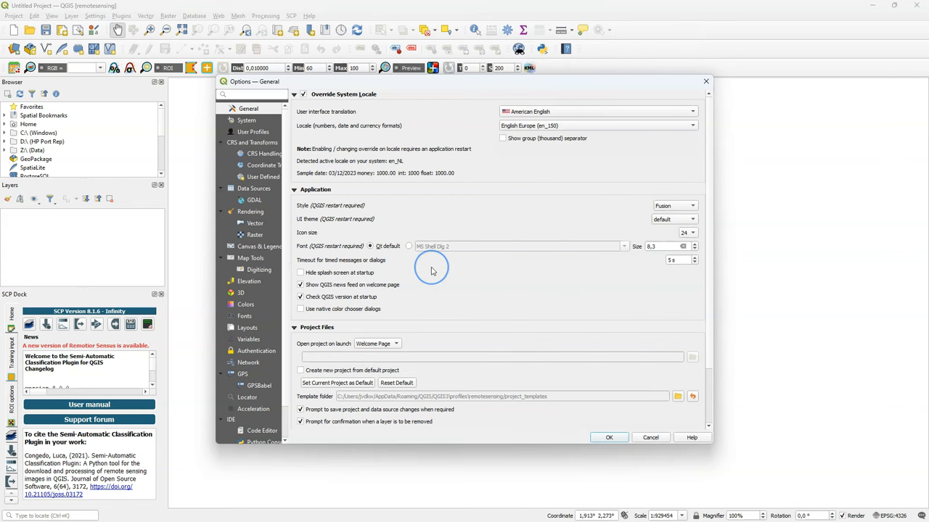
mouse_move(431, 267)
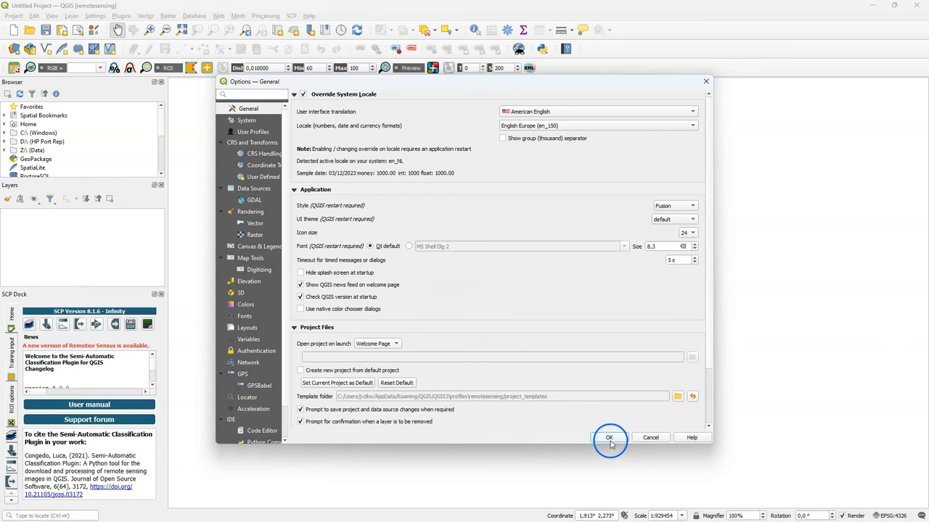
left_click(609, 438)
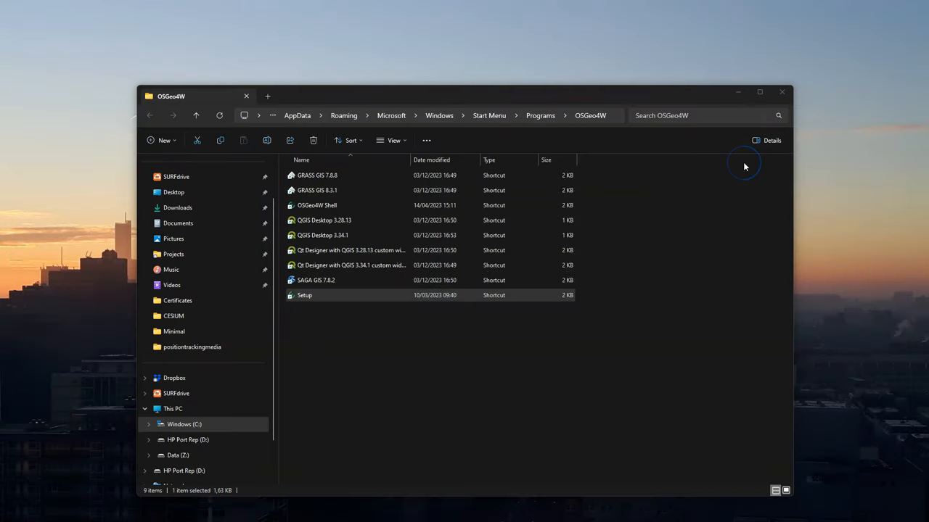
left_click(317, 205)
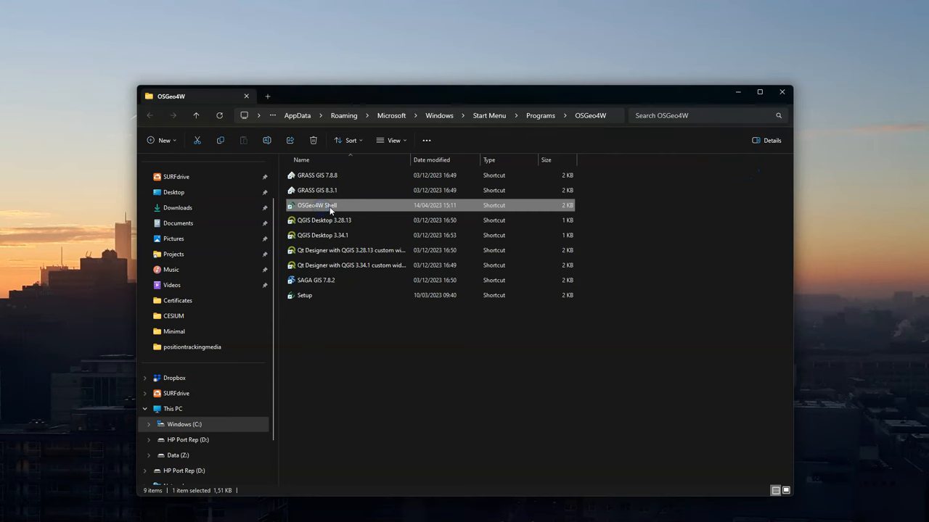
double_click(317, 205)
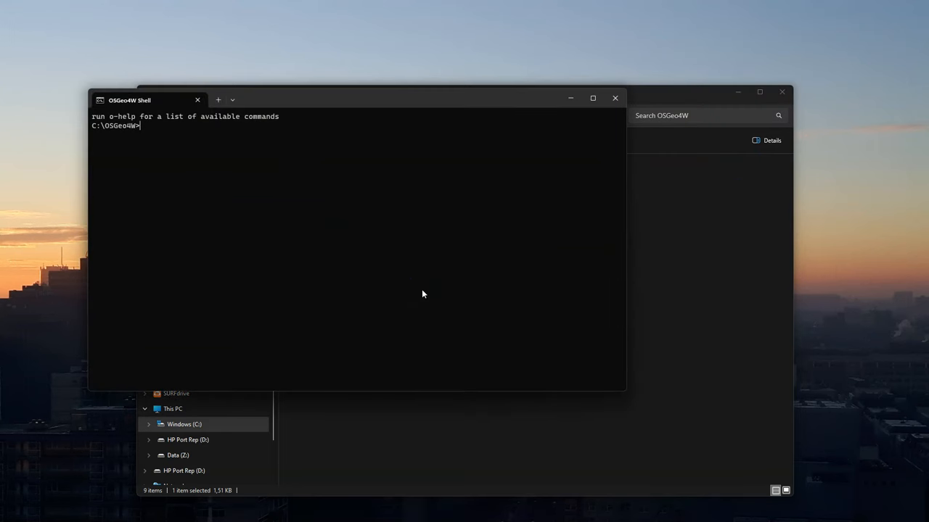
Step: Run 'pip3 install --upgrade remotior-sensus' to reach 0.1.23, then close the shell
type("pip3 install")
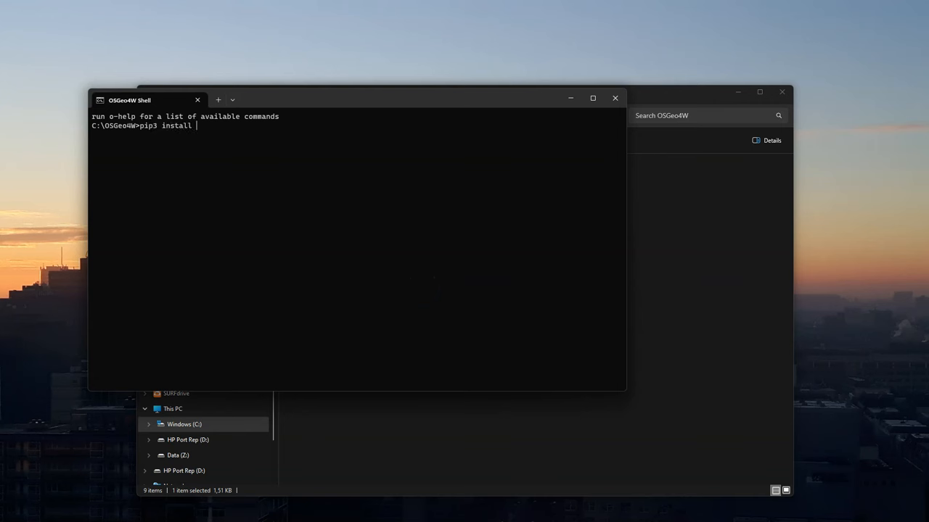
type("--upgra")
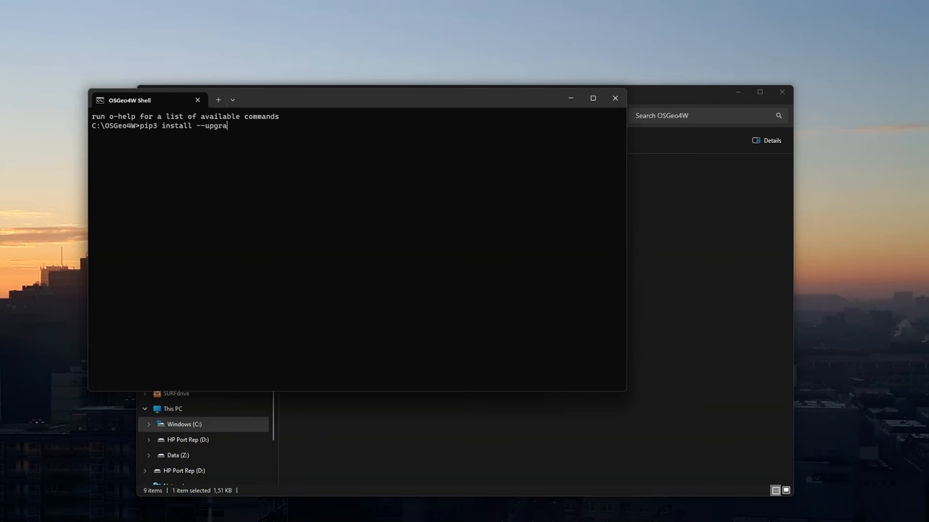
type("de remot")
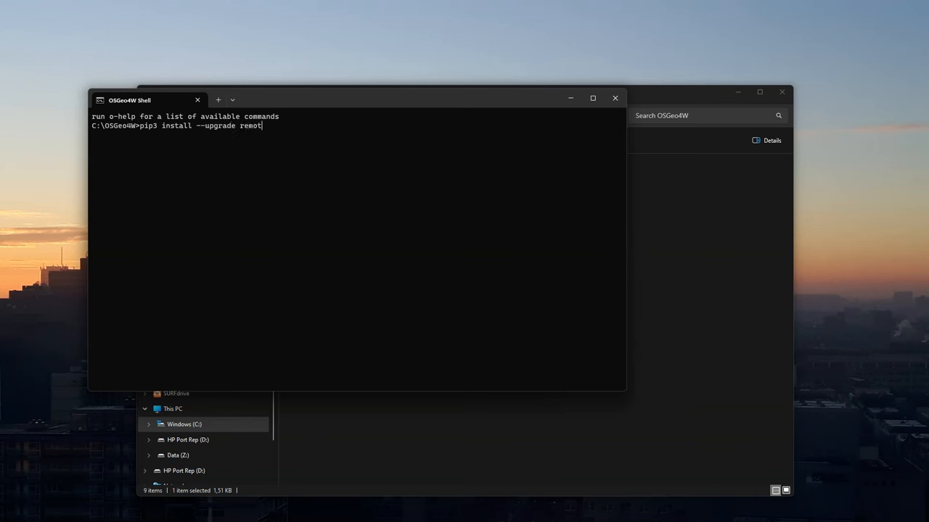
type("ior-sens")
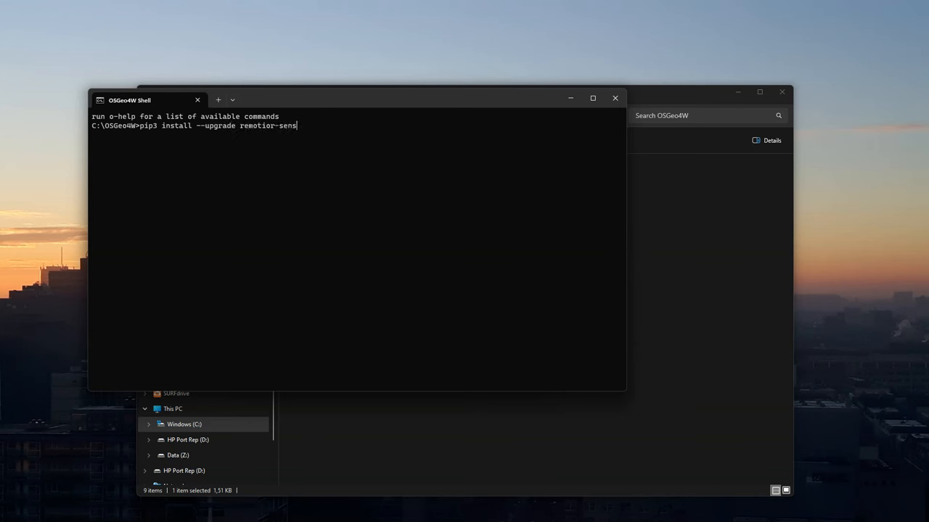
type("us")
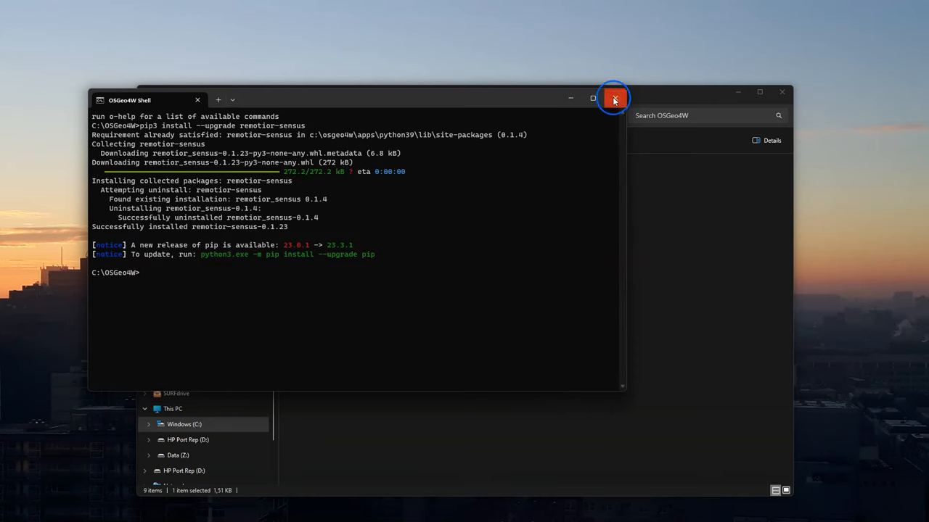
left_click(614, 100)
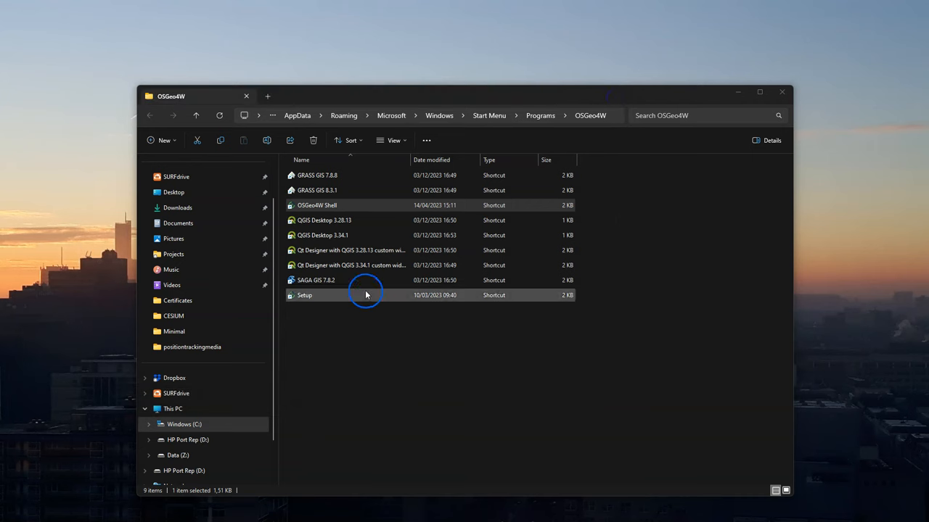
Step: Launch QGIS Desktop 3.34.1 from its shortcut and pick the remotesensing profile
left_click(323, 235)
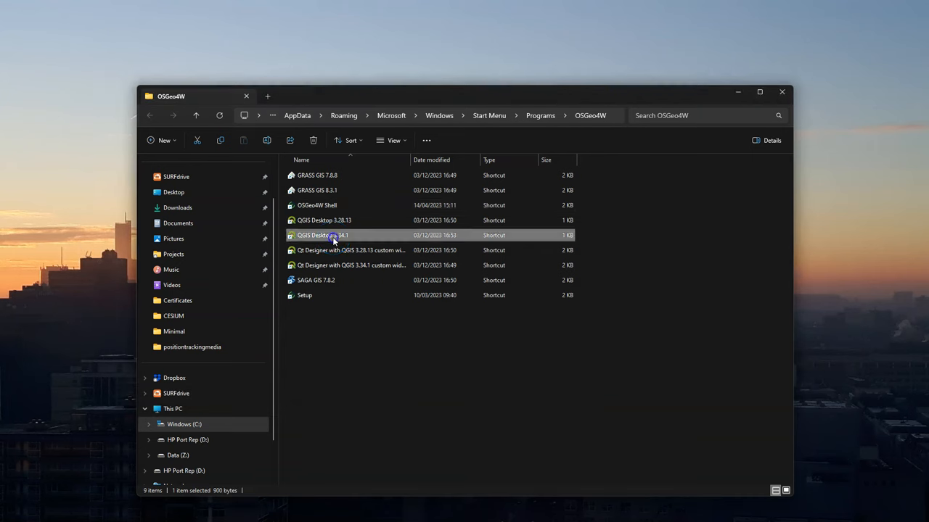
double_click(323, 235)
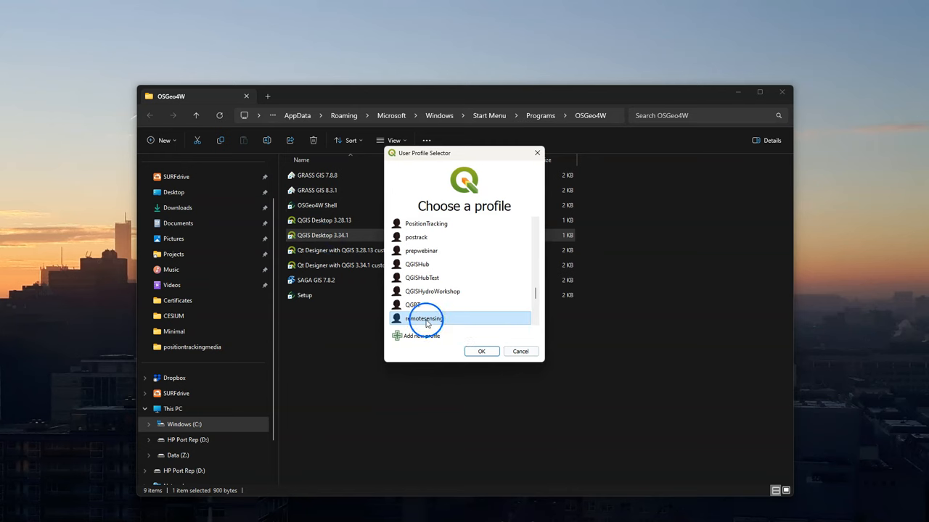
left_click(481, 352)
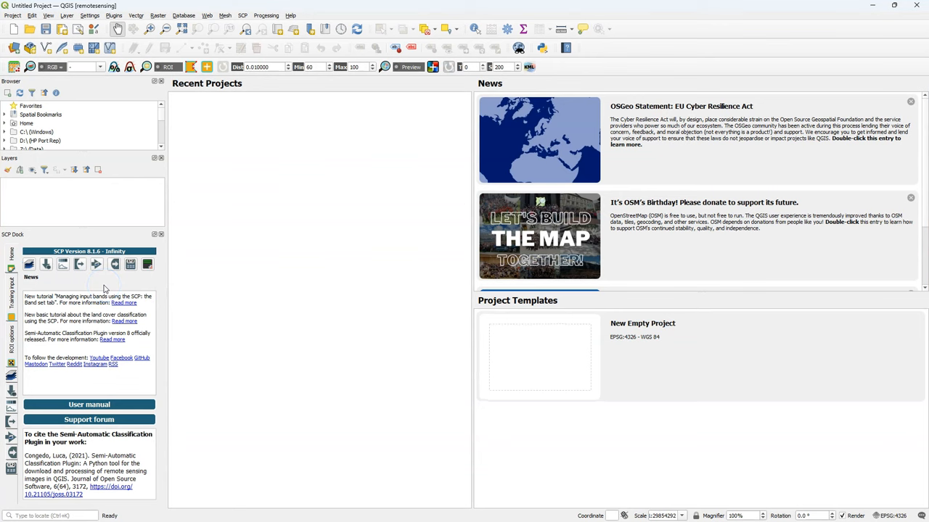
mouse_move(105, 288)
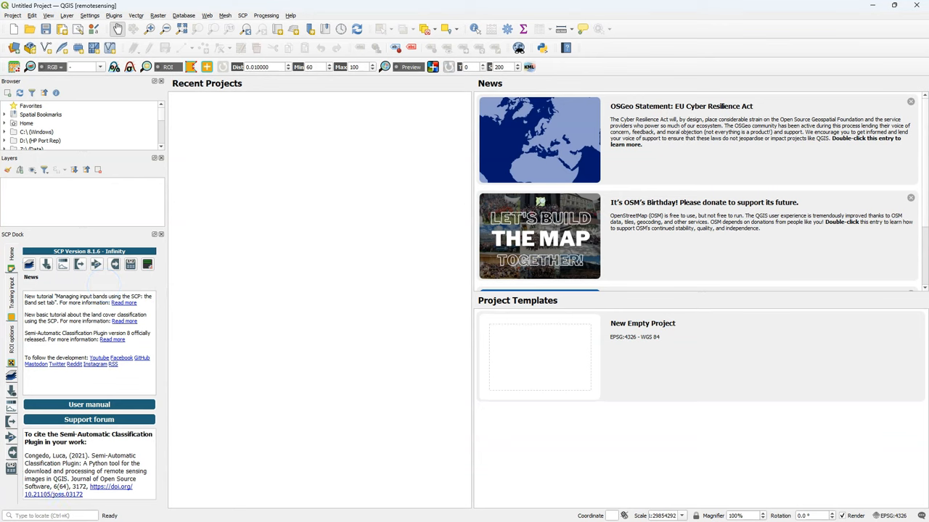